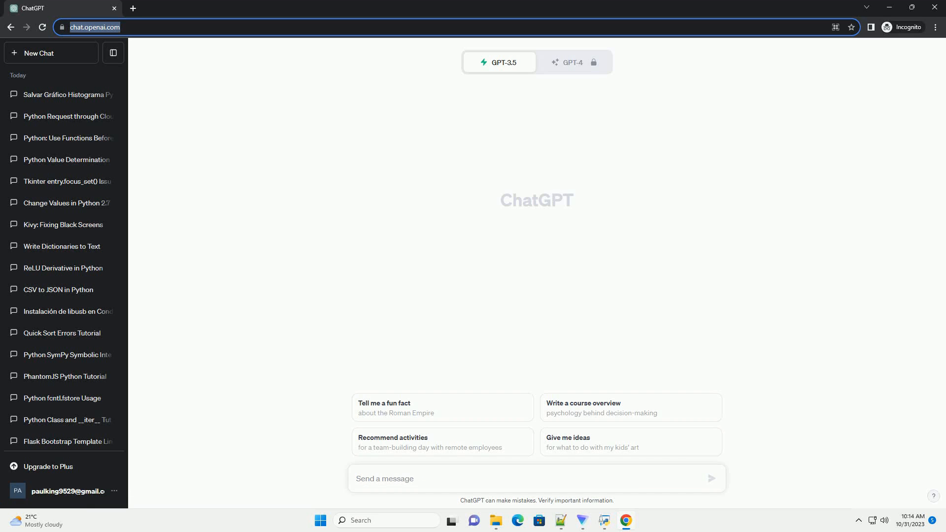
# Send ChatGPT a request for a Python tutorial on restructuring lists of lists with code examples
pyautogui.click(710, 479)
pyautogui.write('write an informative tutorial about restructure lists of lists by iteration in Python with code example')
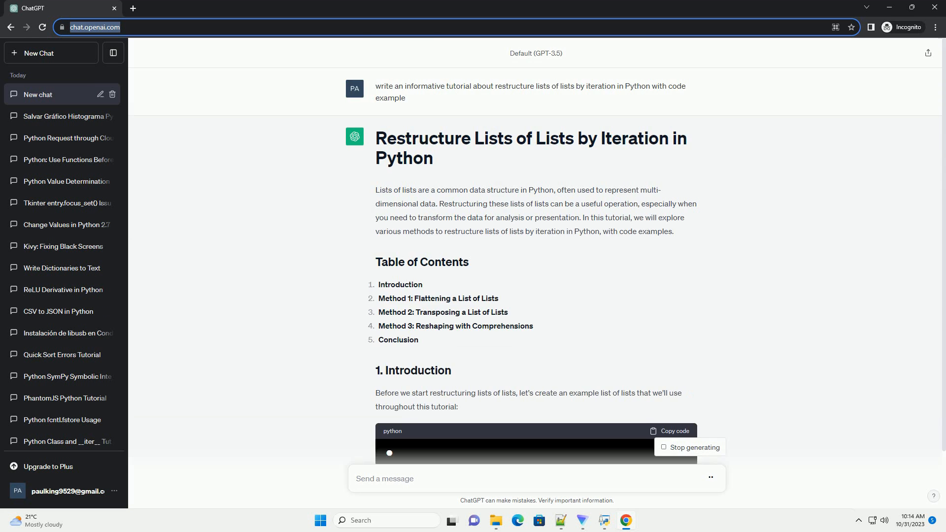
# Scroll through the answer's Introduction with the 3×3 example matrix and the flattening method
pyautogui.scroll(-3)
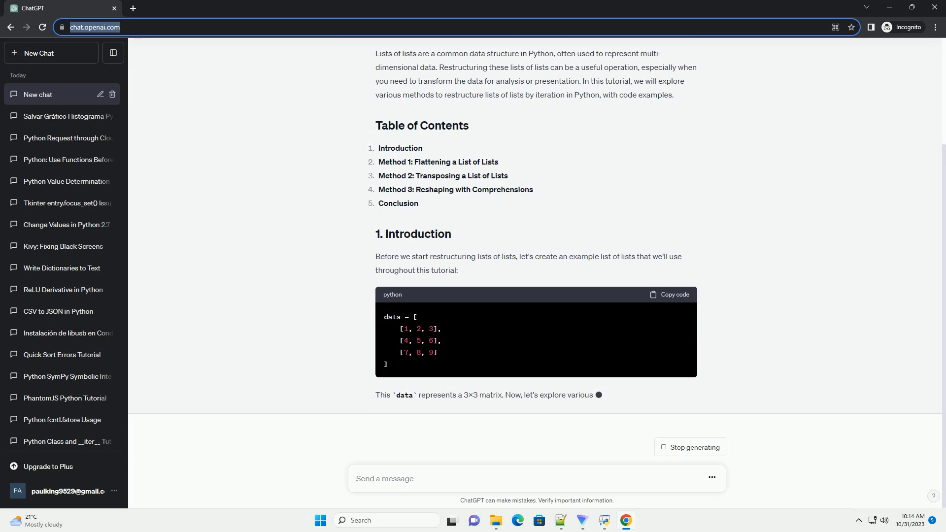
pyautogui.scroll(-3)
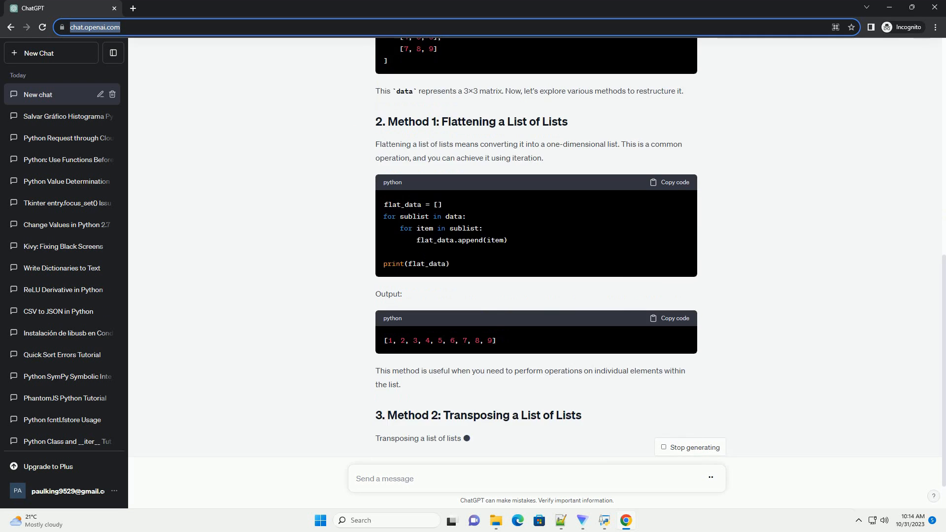
# Scroll through the transposing and comprehension-reshaping methods into the start of the conclusion
pyautogui.scroll(-3)
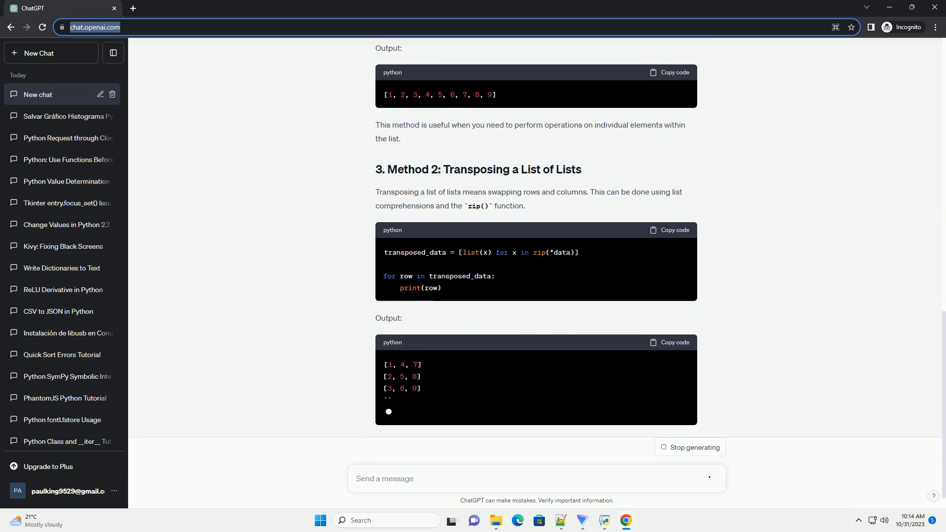
pyautogui.scroll(-3)
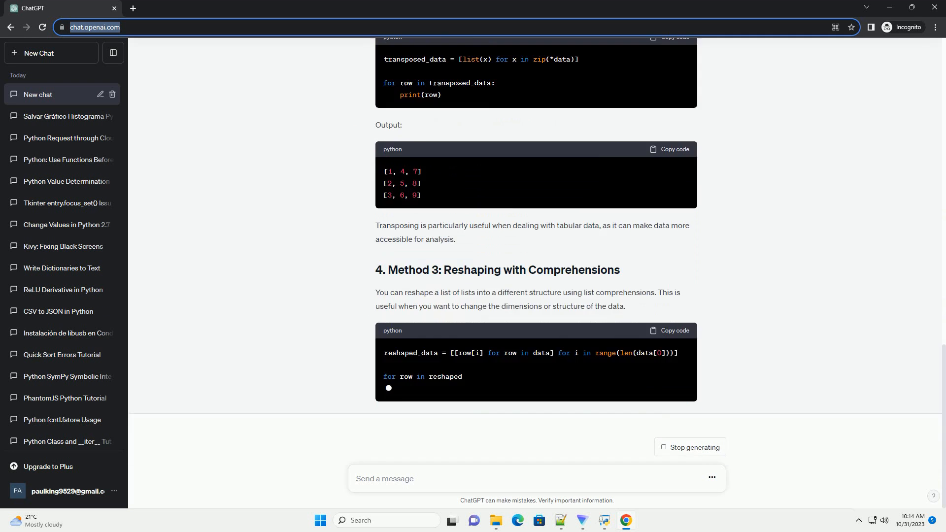
pyautogui.scroll(-3)
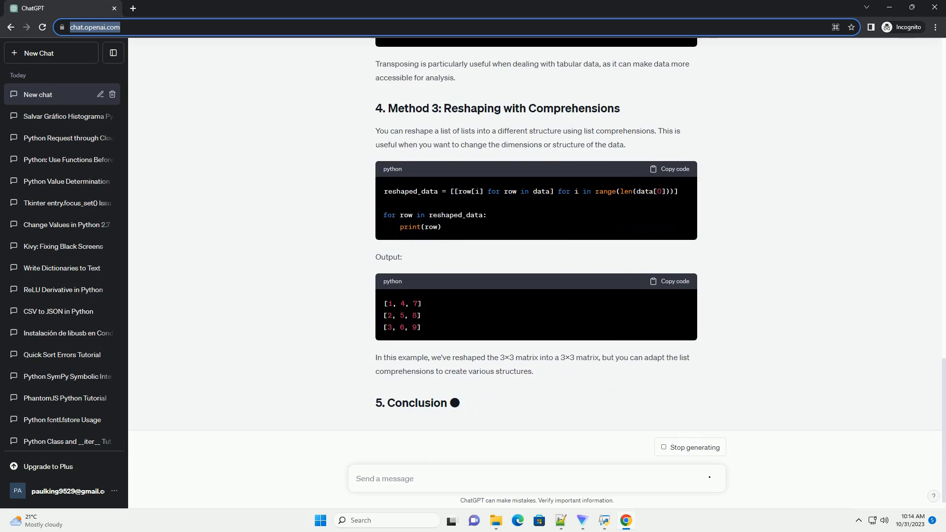
pyautogui.scroll(-3)
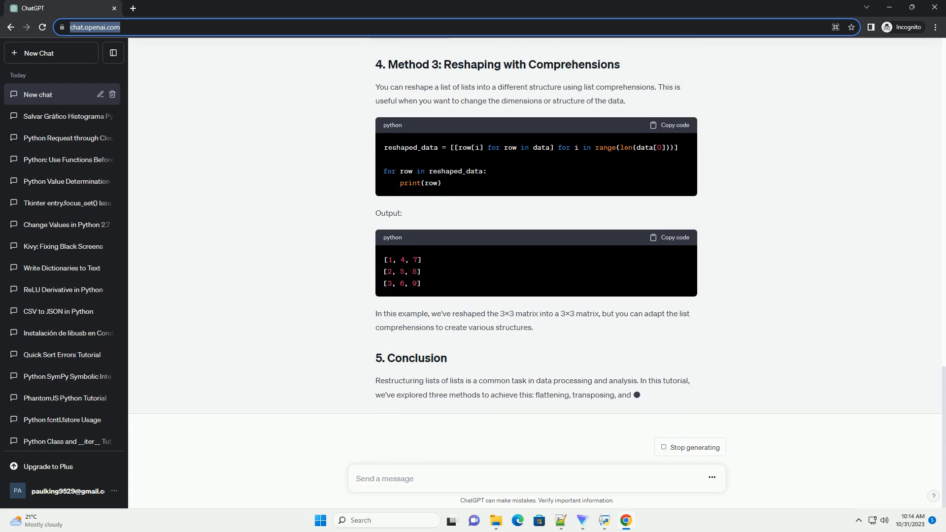